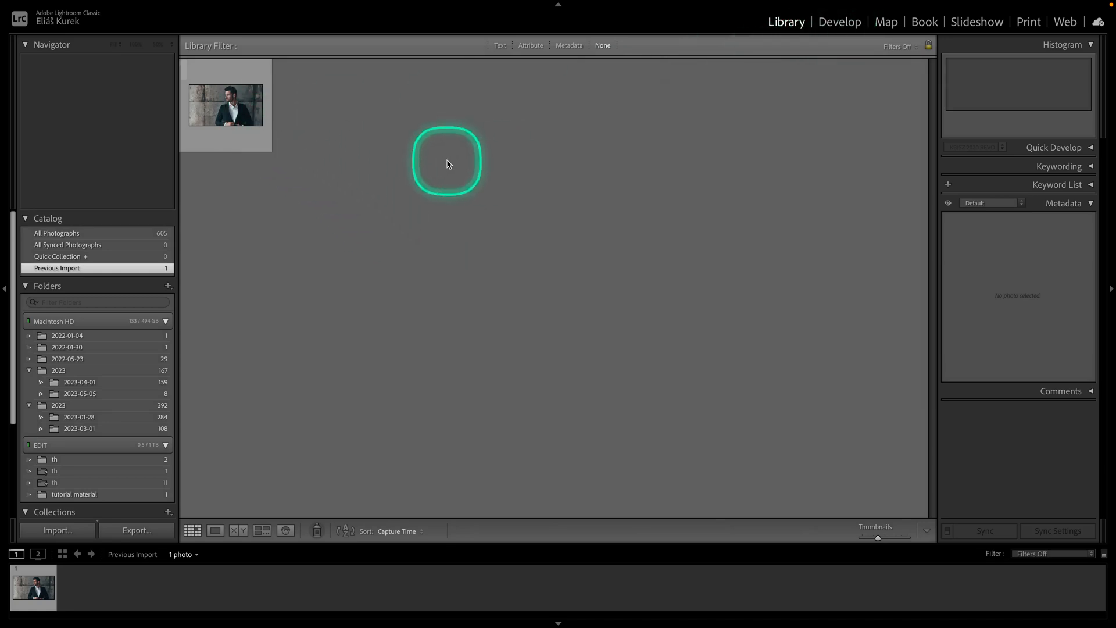
# Select the imported portrait of the man in a suit in the Library grid
pyautogui.click(225, 105)
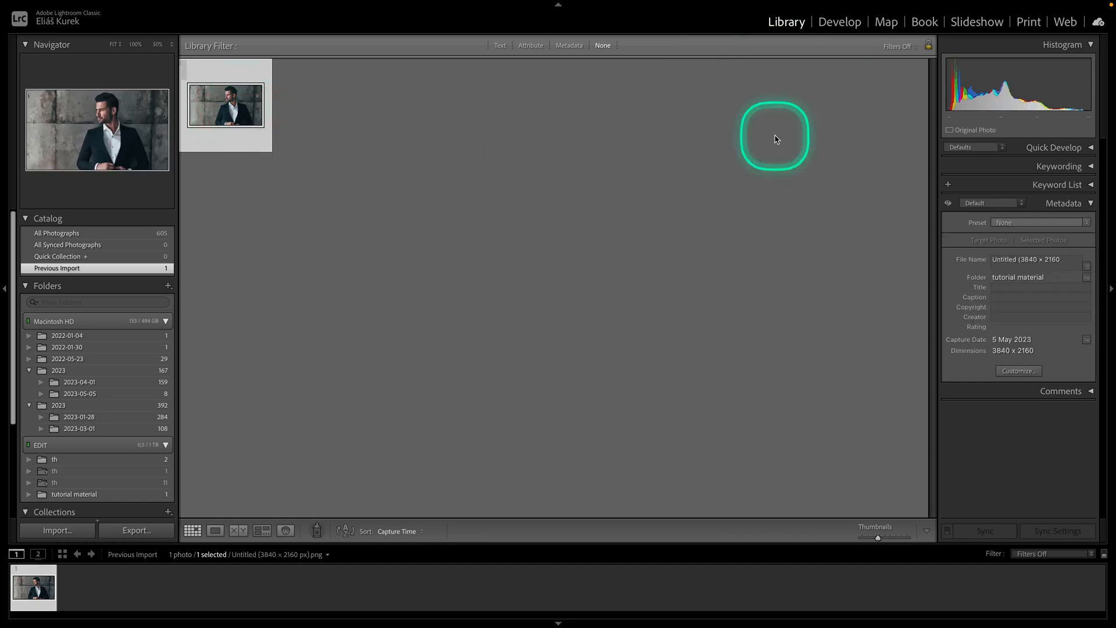
pyautogui.moveTo(839, 22)
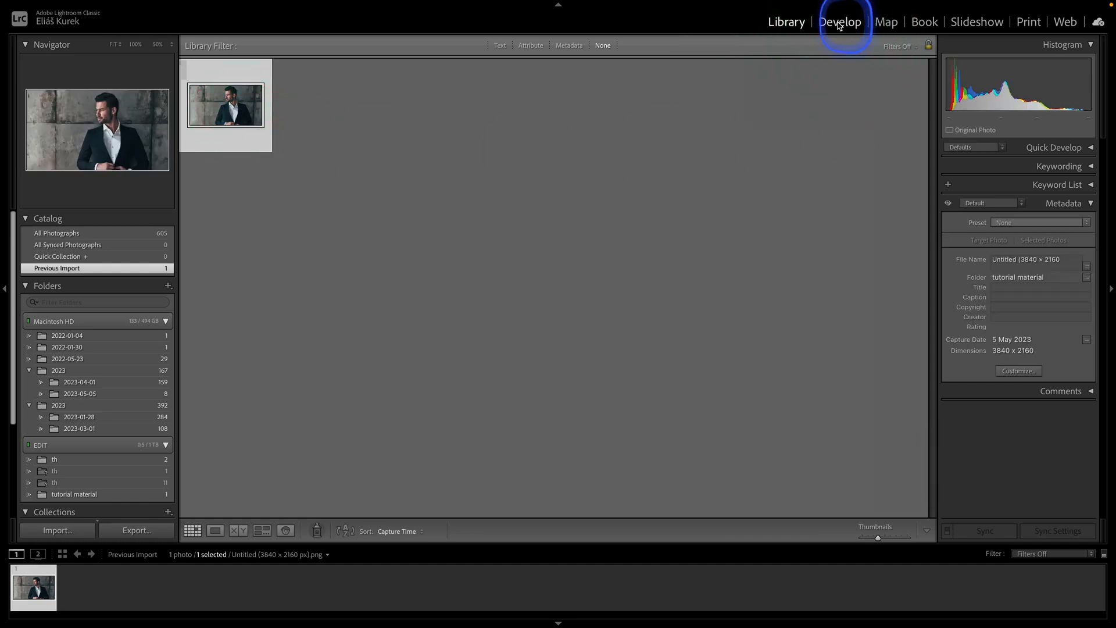
# Edit the portrait in Develop with an SKPRESETS 1 preset giving a warmer, grittier look
pyautogui.click(840, 21)
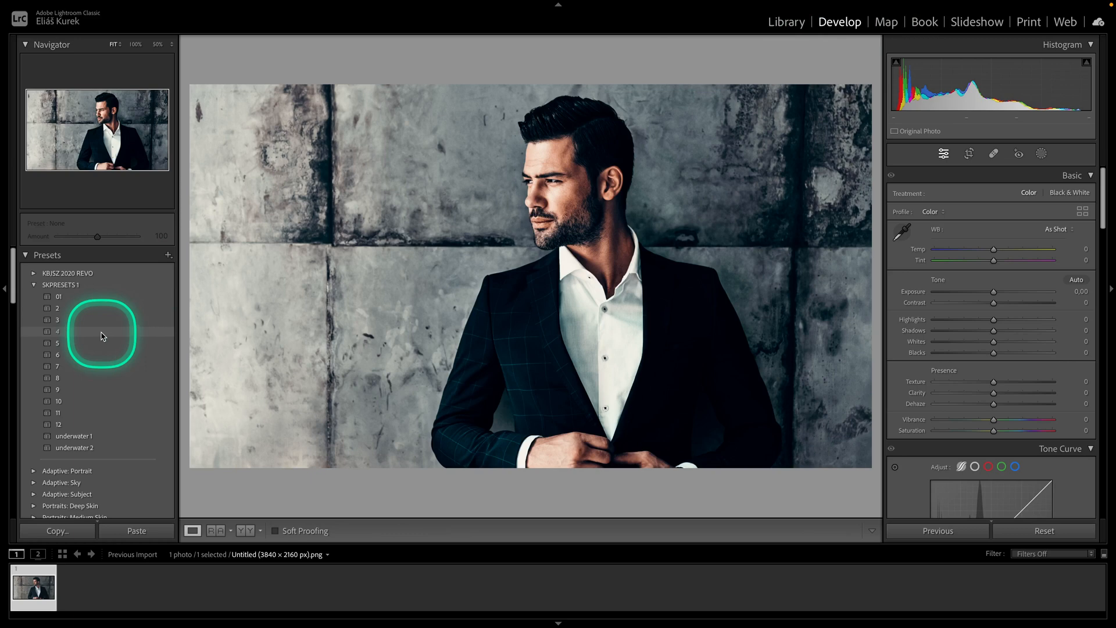
pyautogui.click(57, 319)
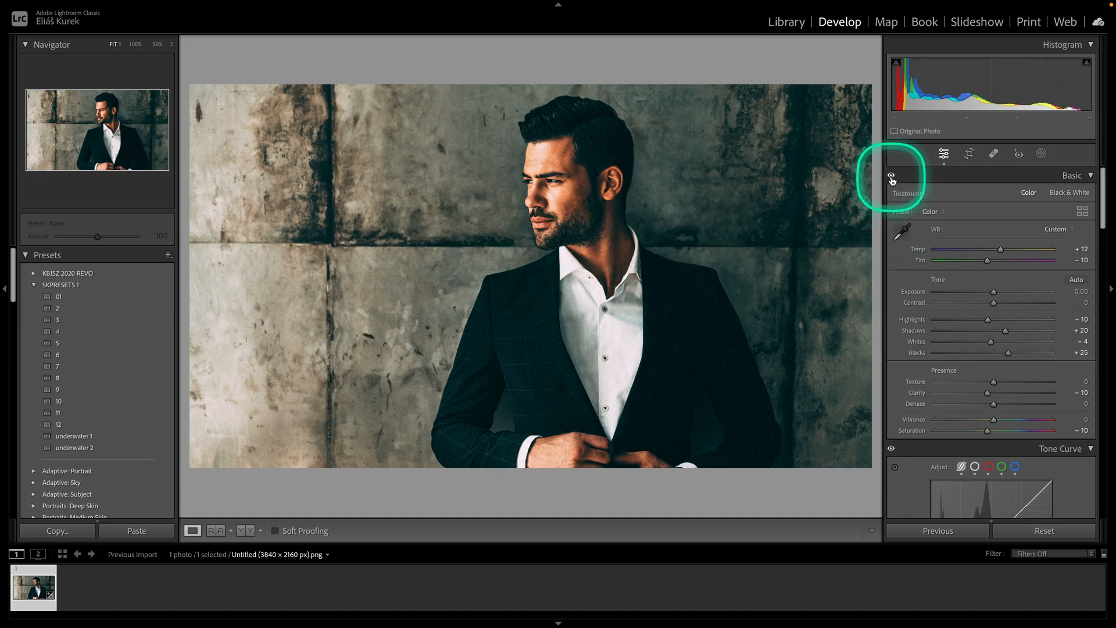
pyautogui.click(891, 177)
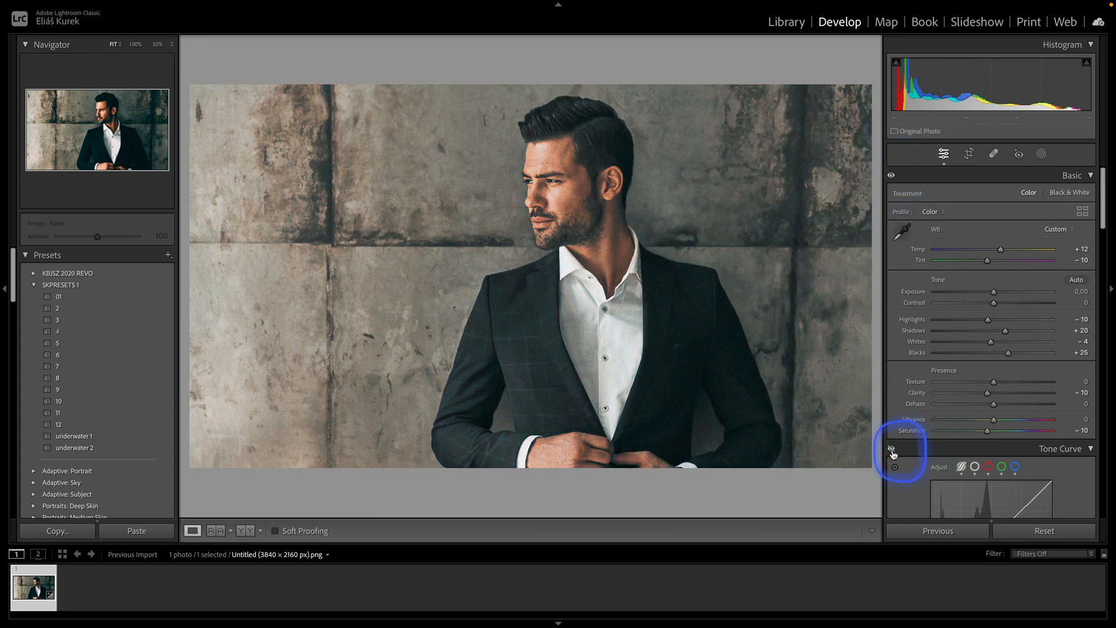
pyautogui.click(890, 447)
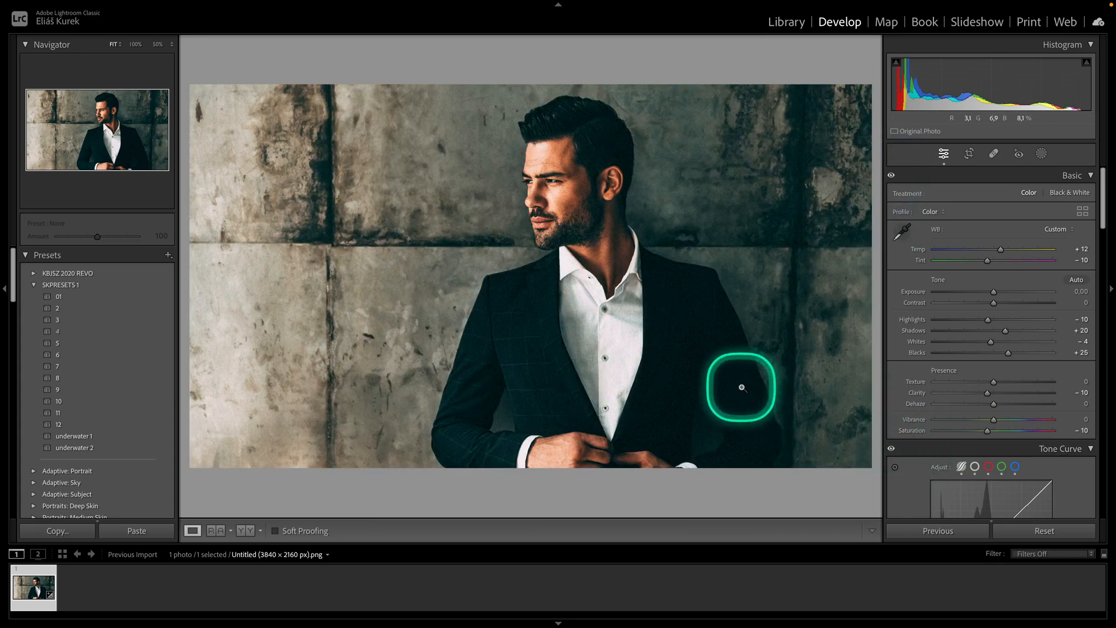
# Show the original unedited Before version of the portrait in the loupe
pyautogui.click(742, 386)
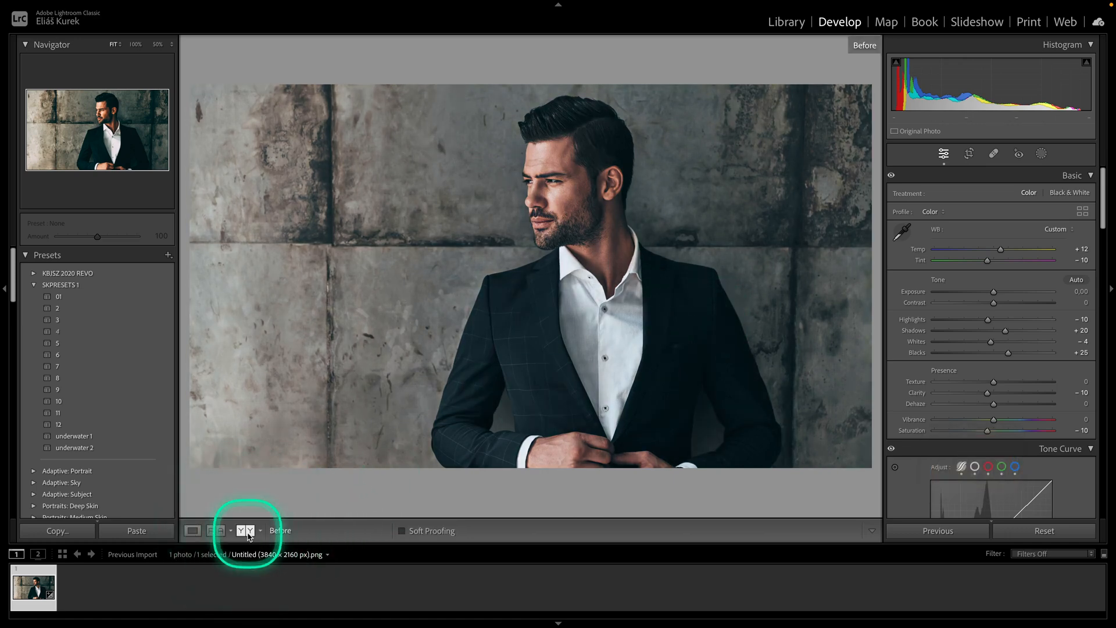
# Compare original and edited portraits in Before & After Left/Right side-by-side view
pyautogui.click(244, 530)
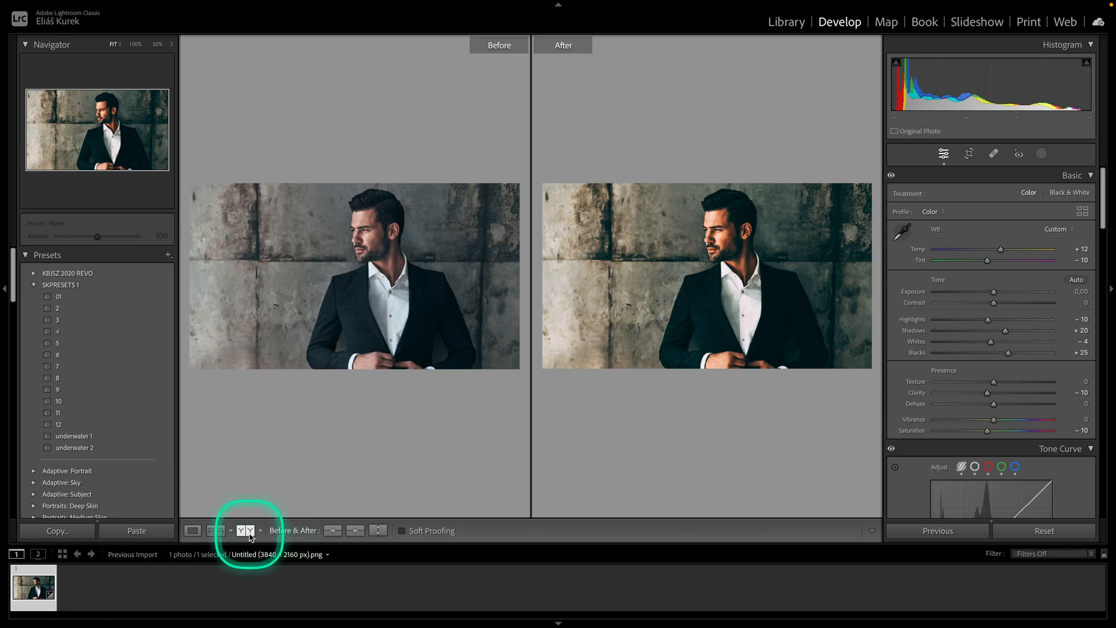
pyautogui.click(242, 530)
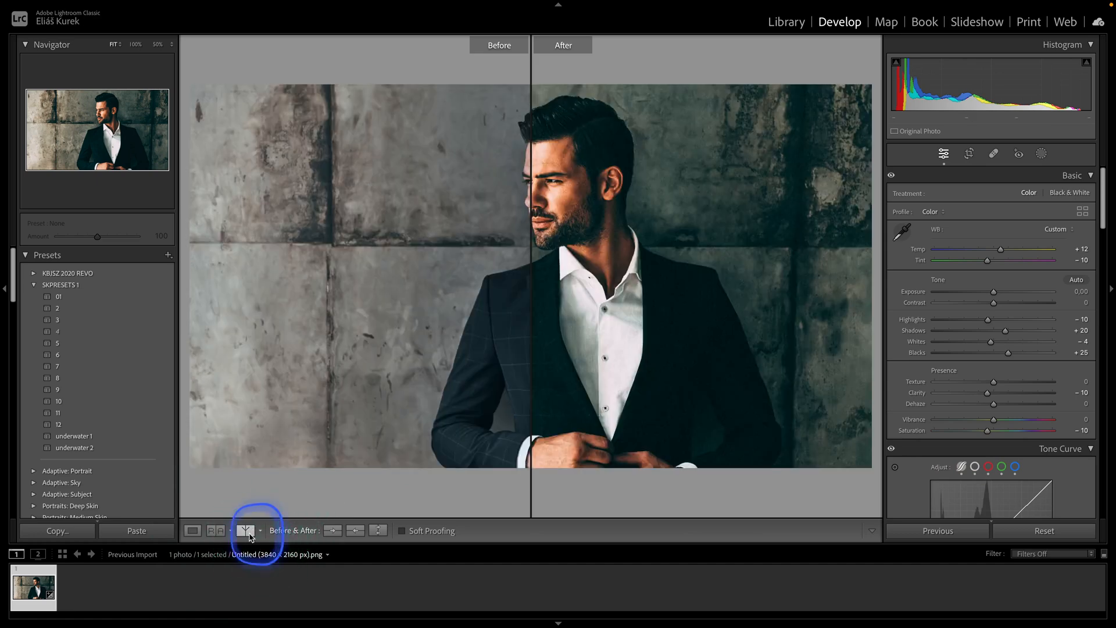
pyautogui.click(241, 530)
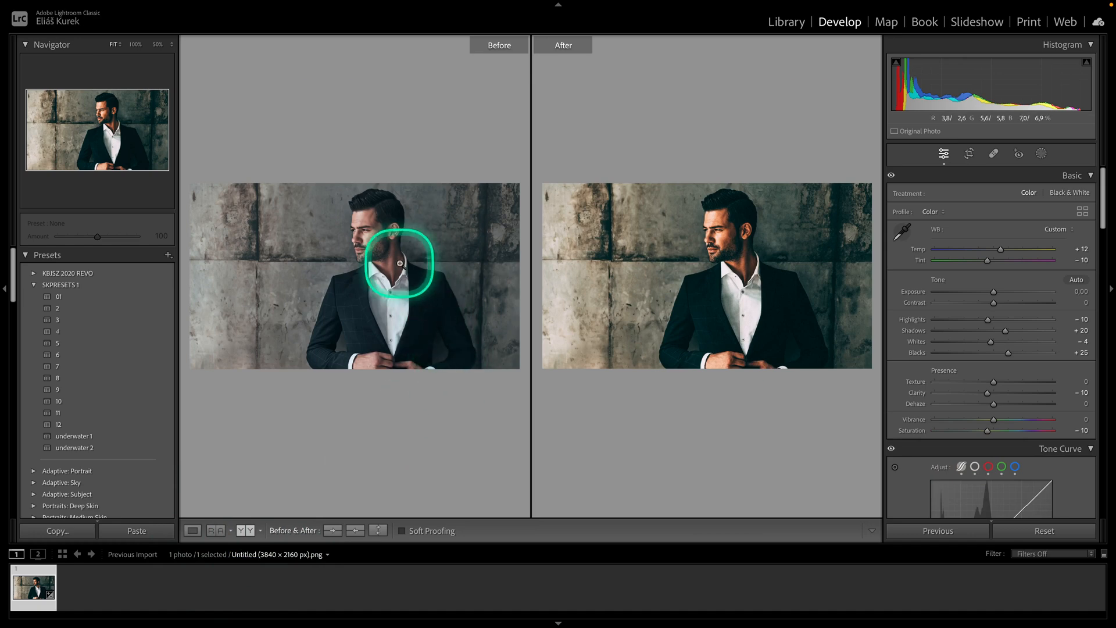